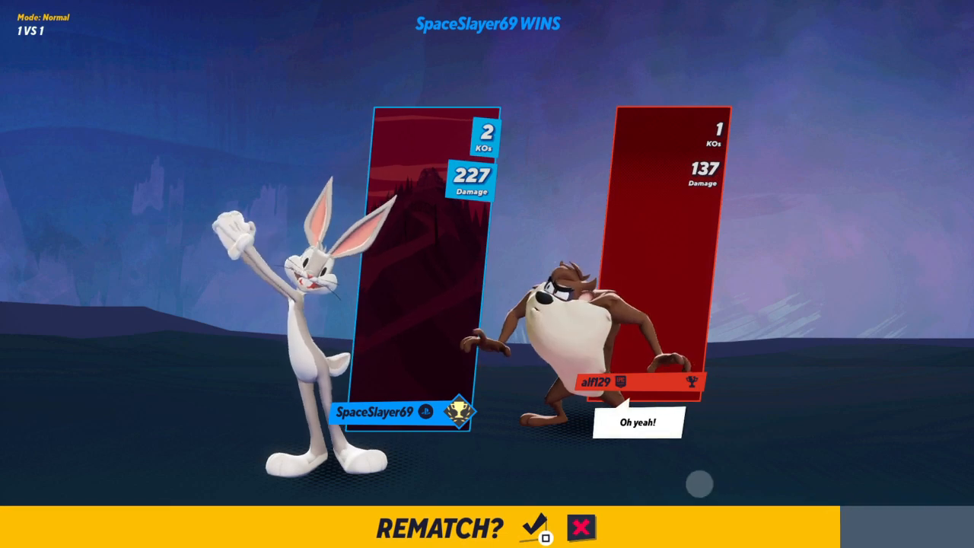
Accept the REMATCH? checkmark on the results screen after winning game one.
{"action": "left_click", "coordinate": [539, 523]}
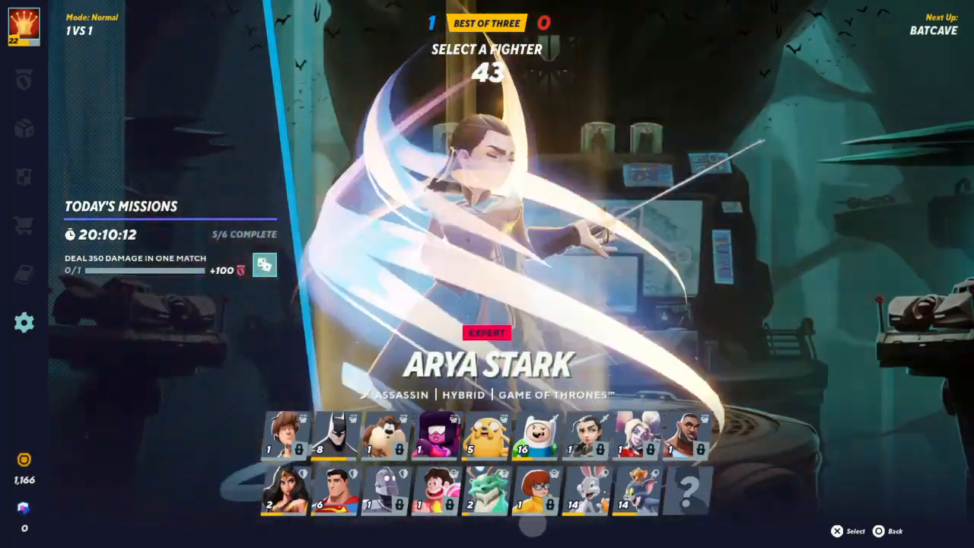
Pick Bugs Bunny's portrait in the fighter grid, bringing up his variants.
{"action": "left_click", "coordinate": [581, 502]}
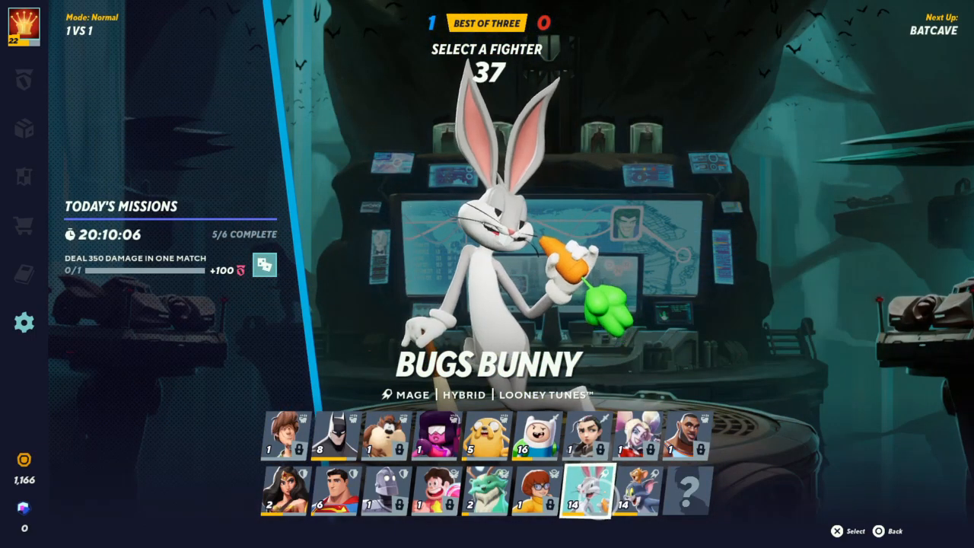
{"action": "left_click", "coordinate": [371, 500]}
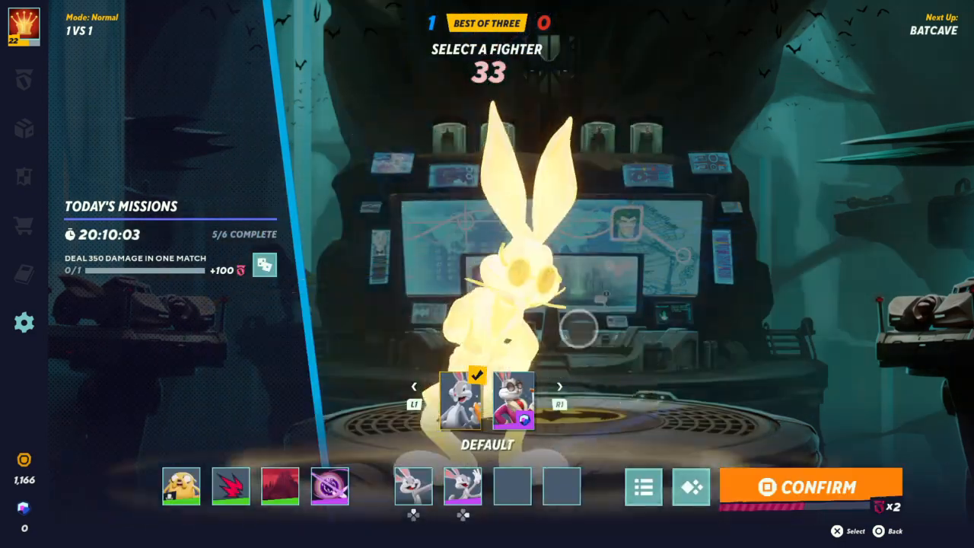
Confirm Bugs Bunny's default look, equip his signature perk and hit LET'S GO against Taz.
{"action": "left_click", "coordinate": [810, 487]}
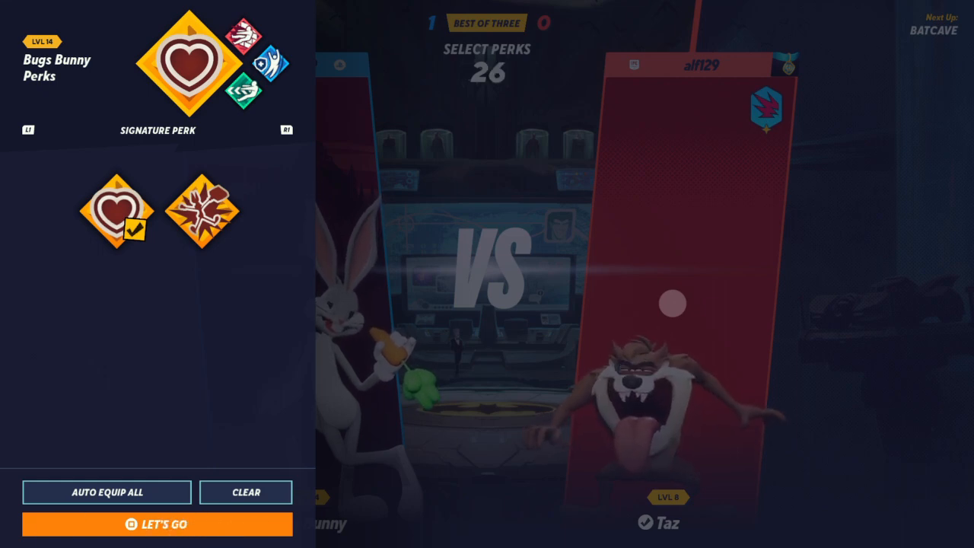
{"action": "left_click", "coordinate": [160, 524]}
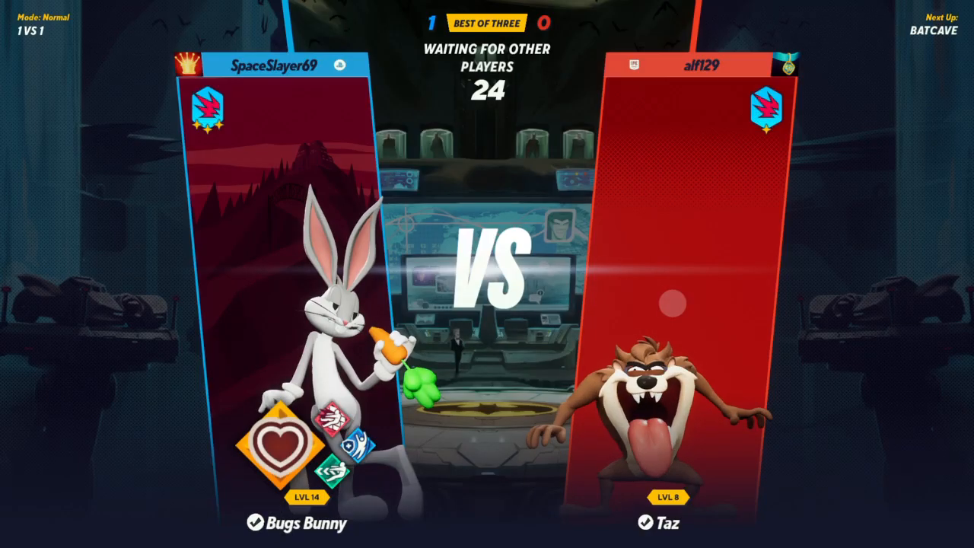